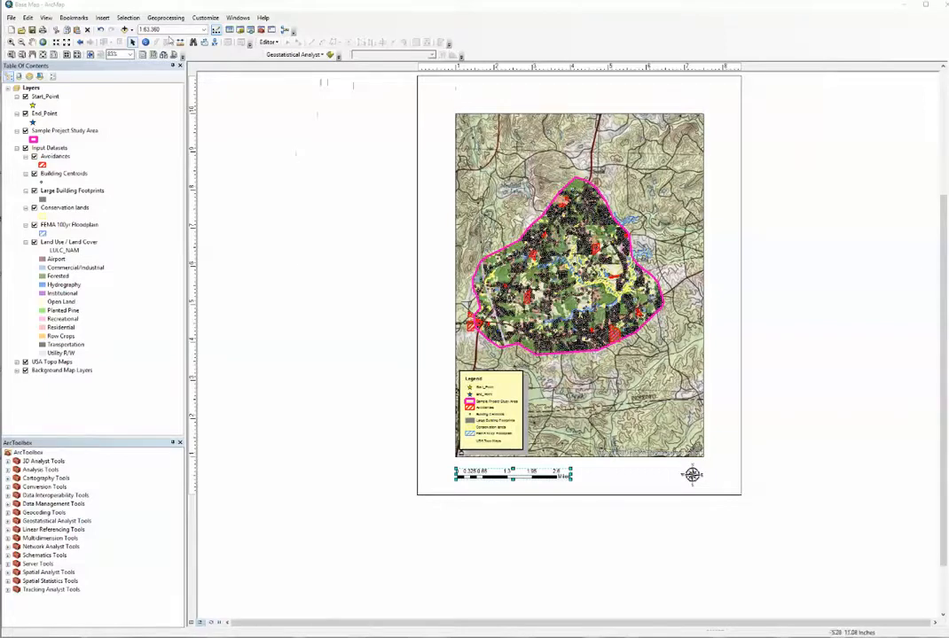
- Rewrite the layout title's dynamic text to read 'PROPOSED TRANSMISSION LINE ROUTE'
click(110, 18)
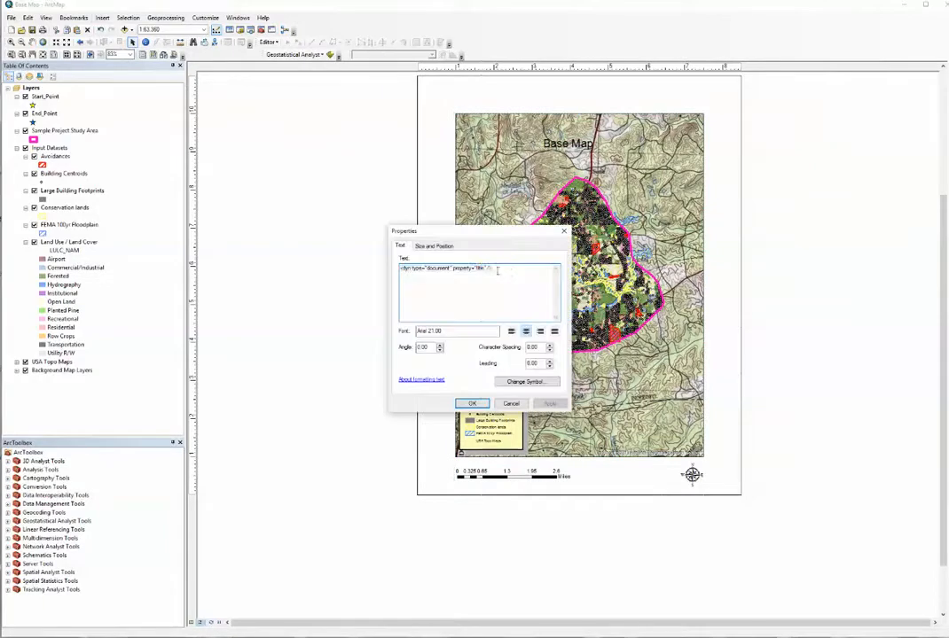
triple_click(452, 268)
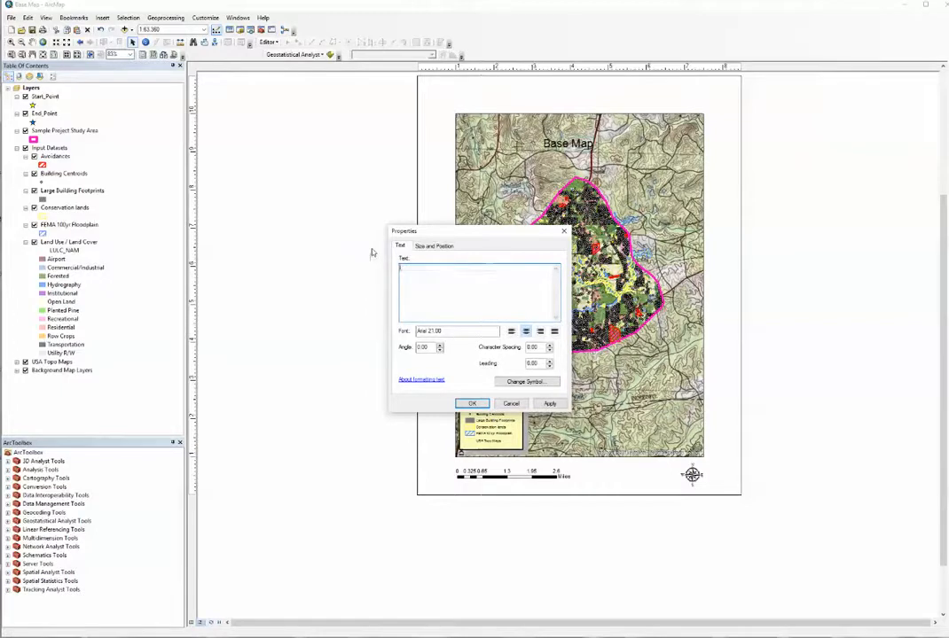
text(PROPOSED)
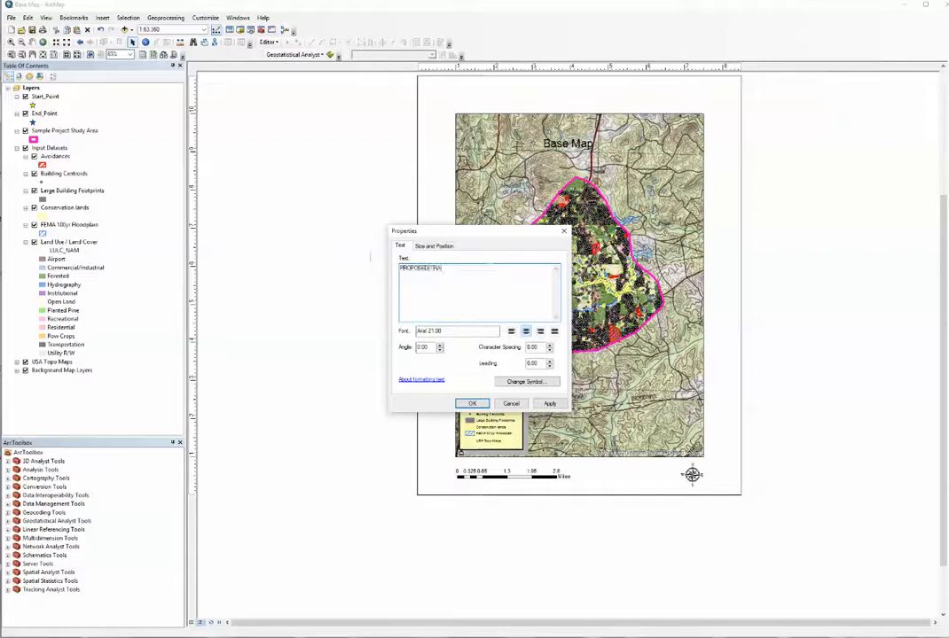
text(TRANSMISSION)
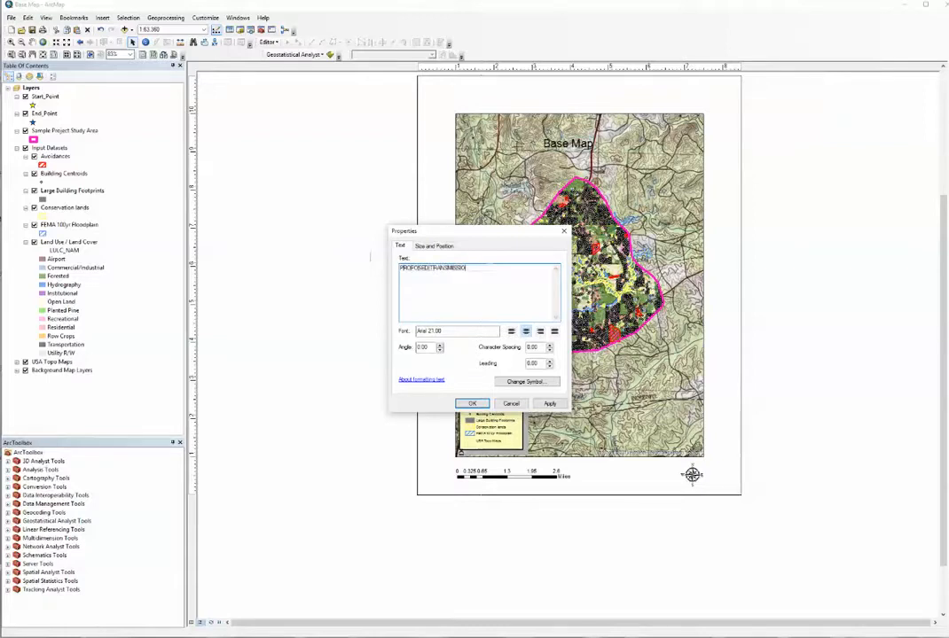
text([LINE)
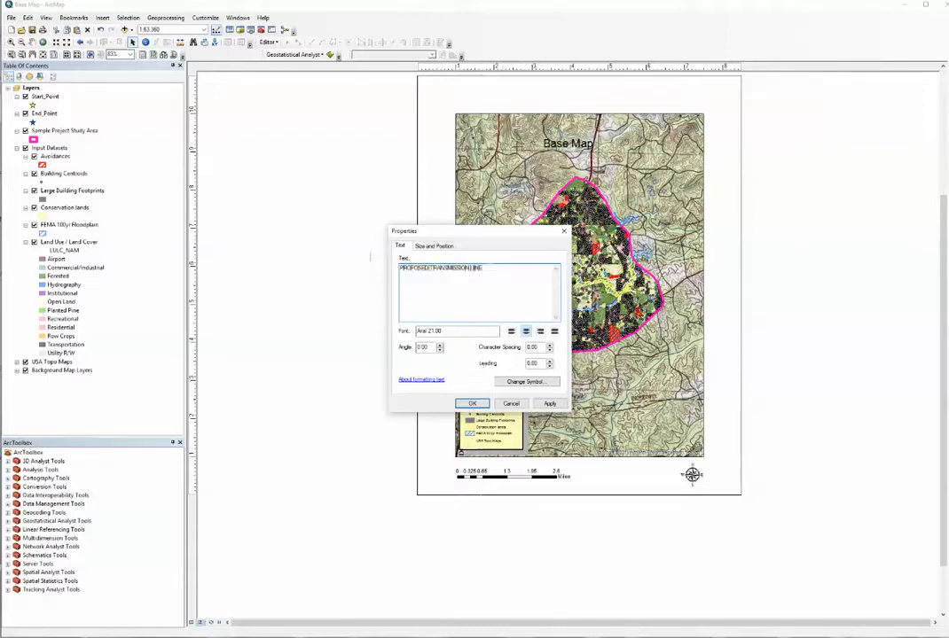
text(ROUTE)
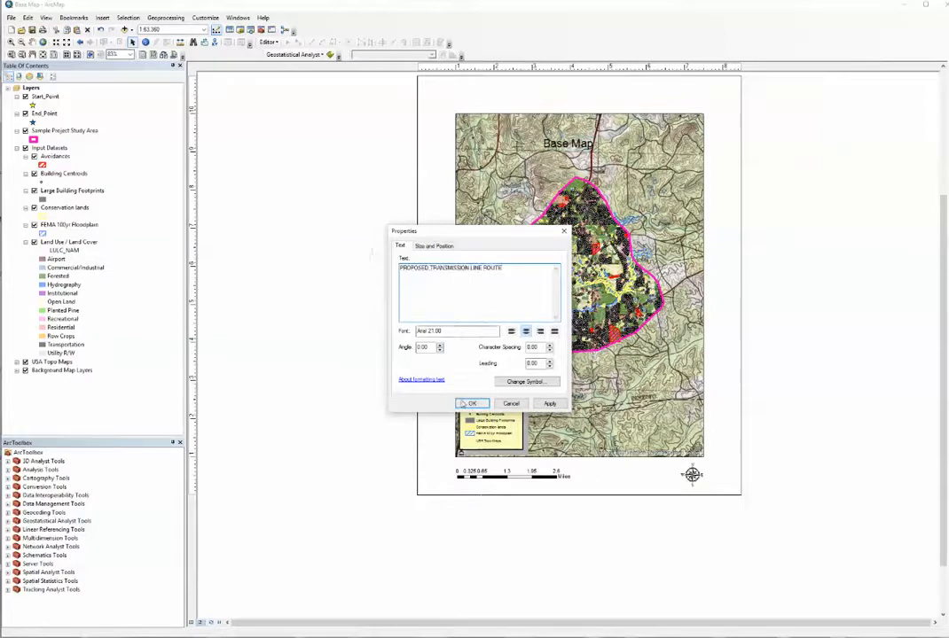
- Apply the new title text and insert a second title element for the subtitle
click(471, 404)
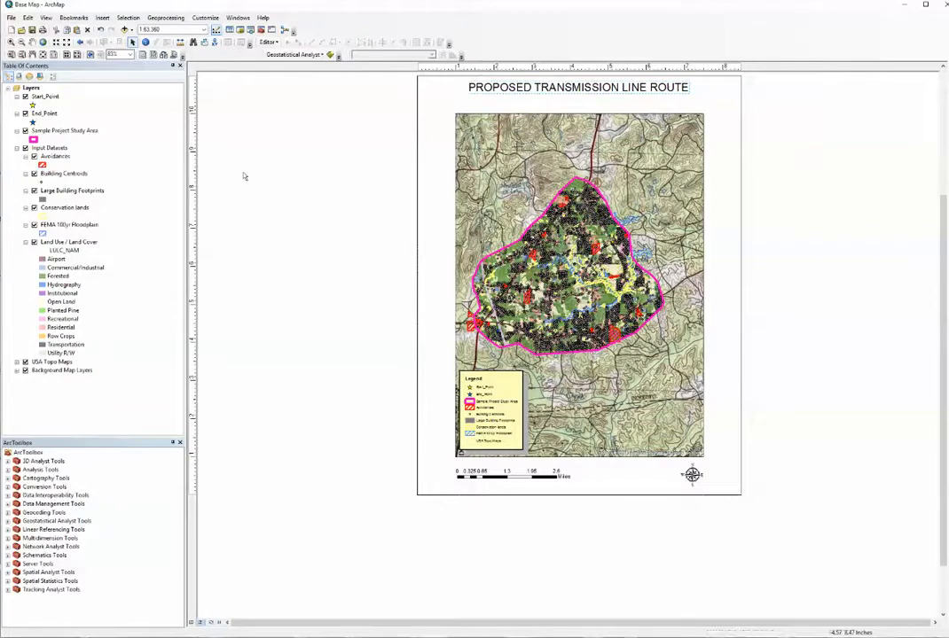
click(107, 16)
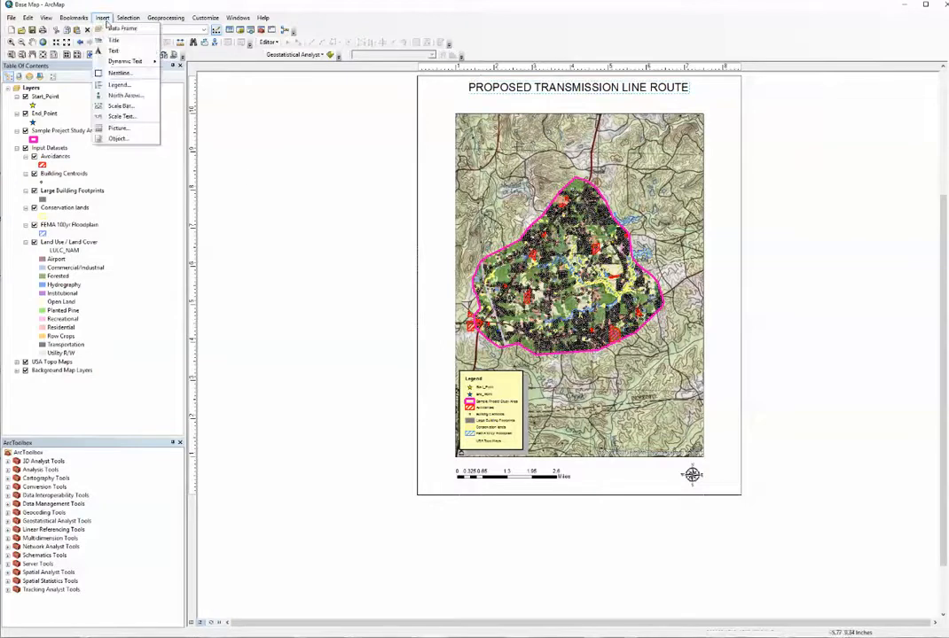
click(378, 305)
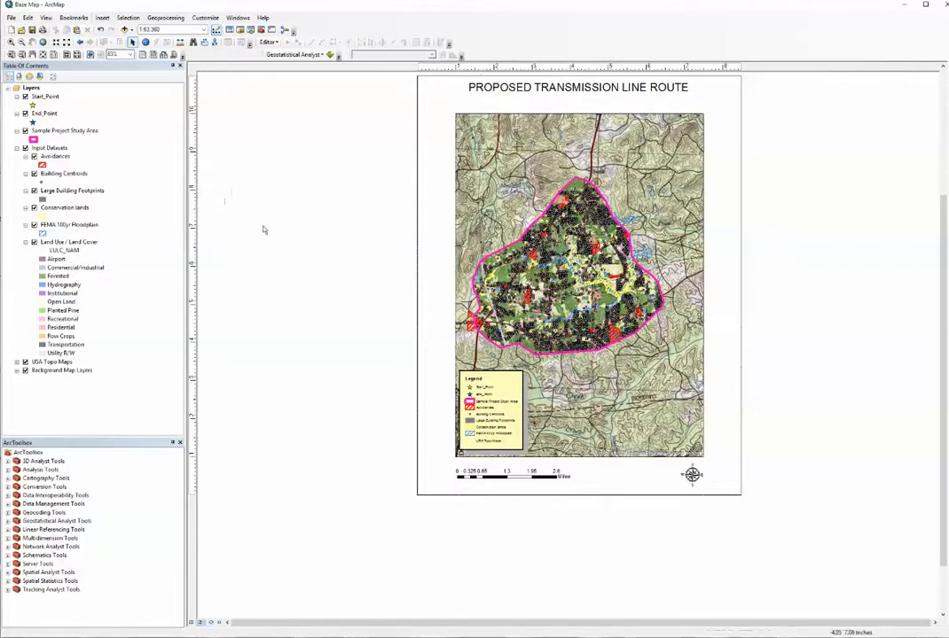
click(110, 17)
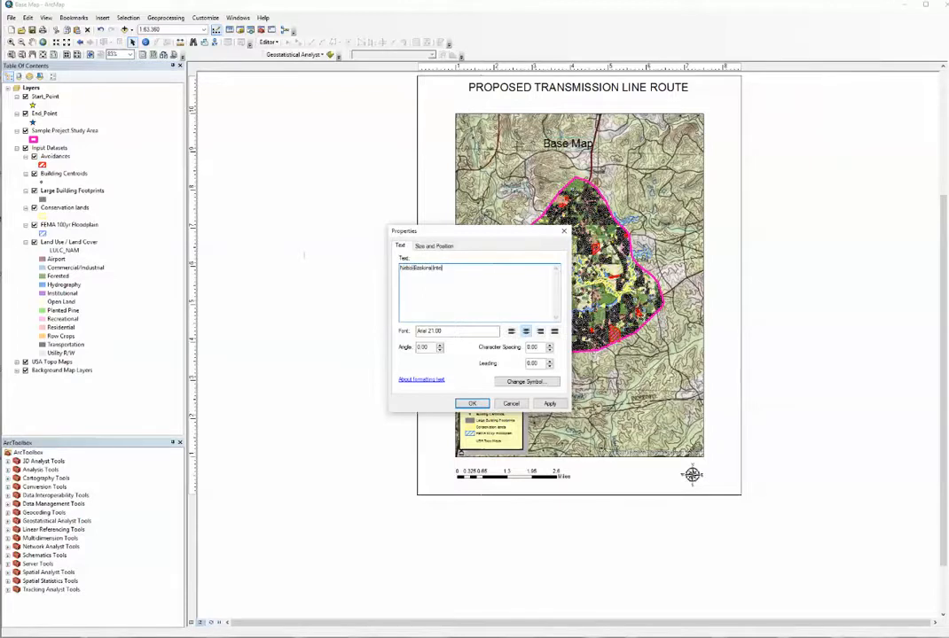
- Enter subtitle 'Nebo-Baskins Interconnect' and restyle it to a smaller font
text(Interconnect)
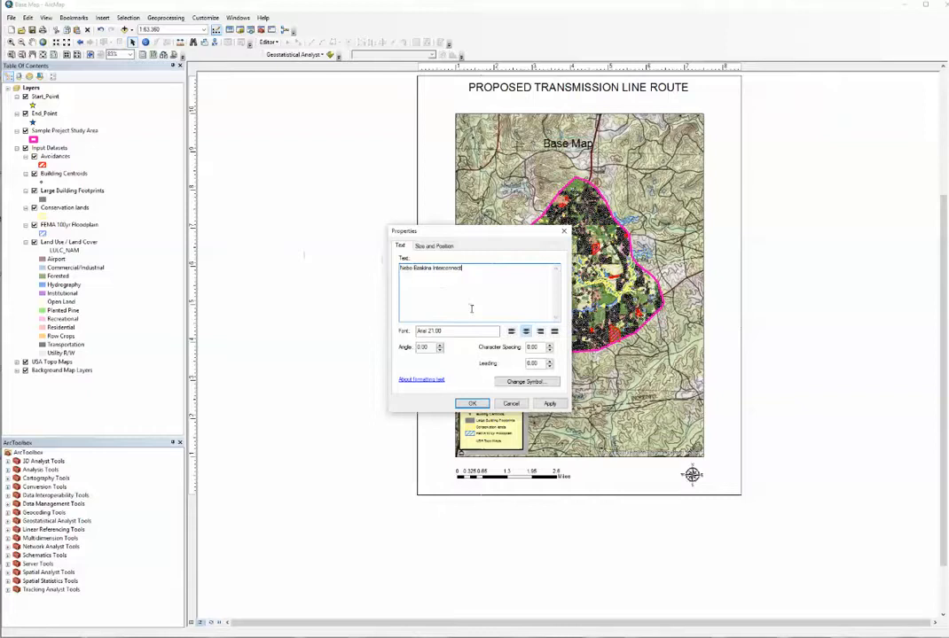
mouse_move(475, 332)
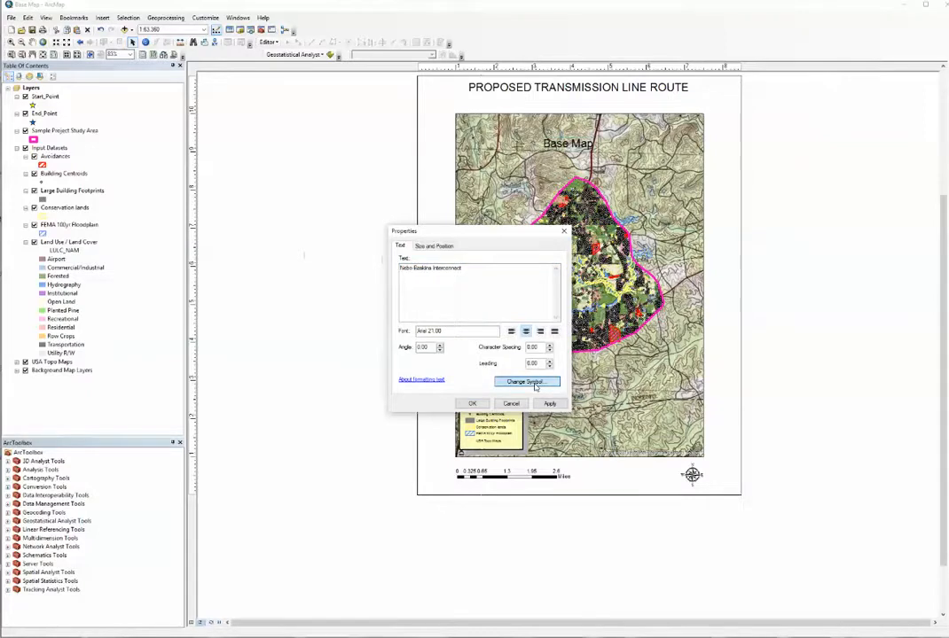
click(525, 383)
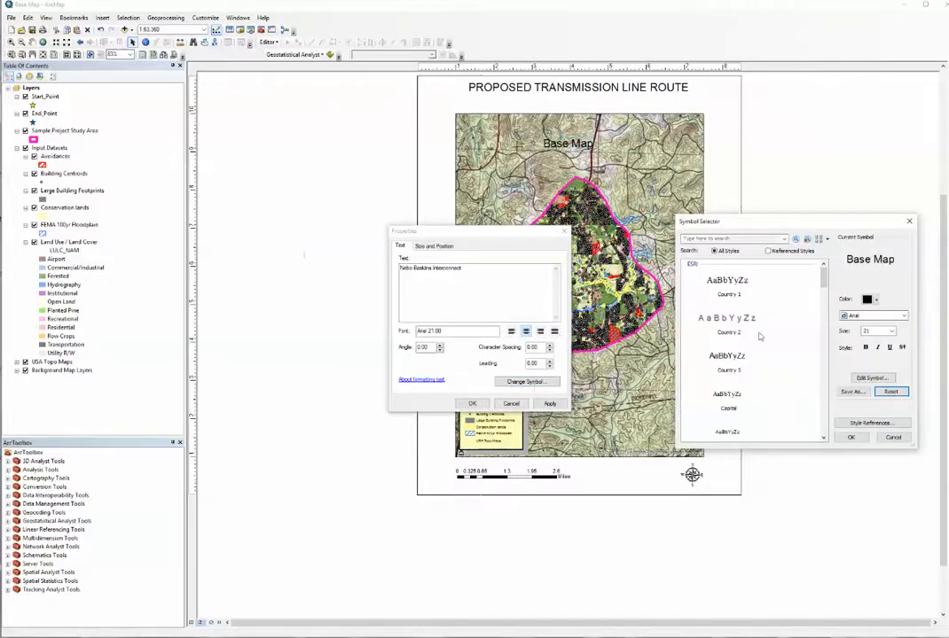
click(890, 330)
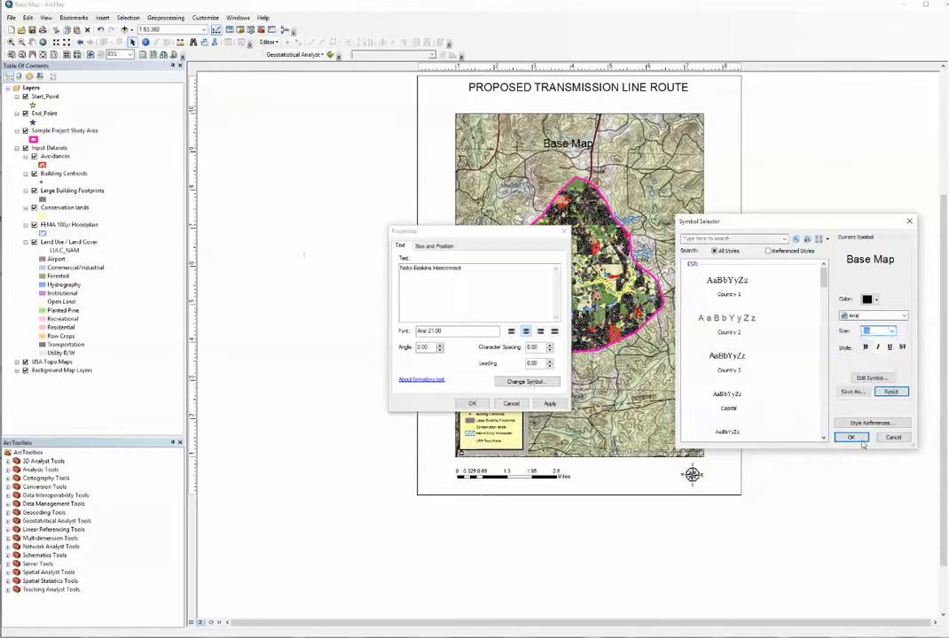
click(851, 436)
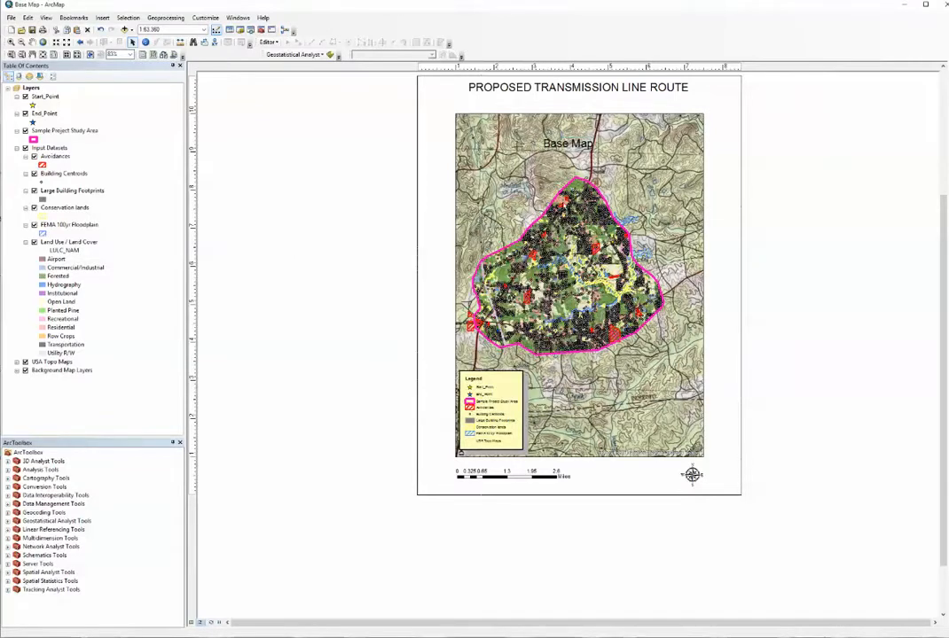
text(Nebo-Baskins Interconnect)
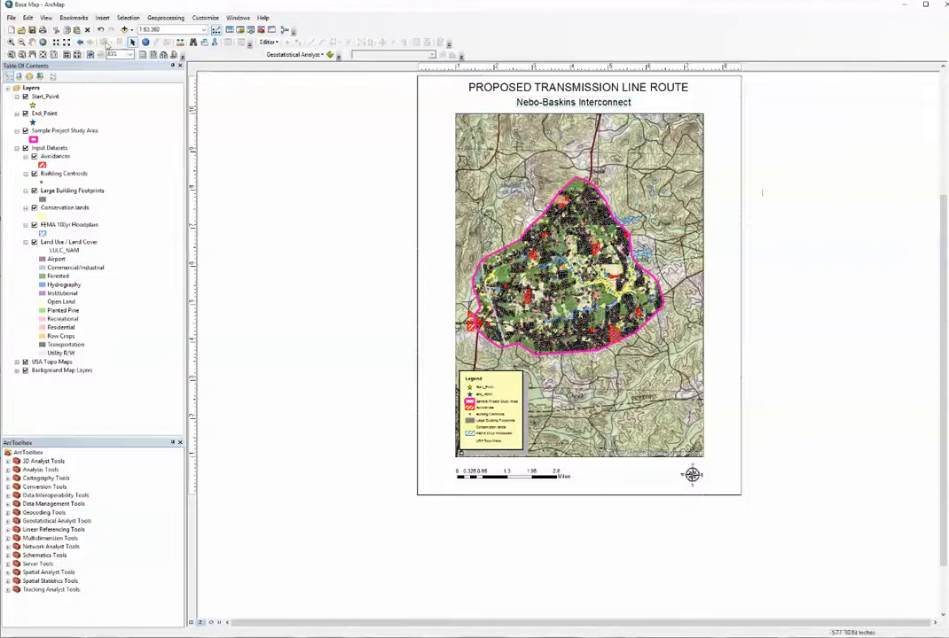
- Add a 'Champlain Power' text element in the Country 1 gray, widely spaced style
click(107, 14)
text(Champlain Power)
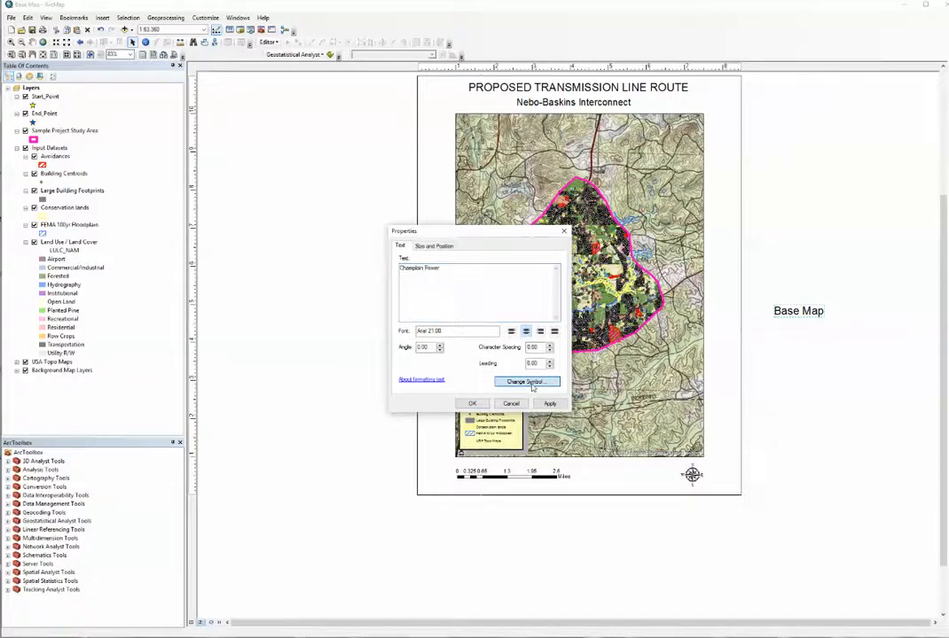
click(526, 381)
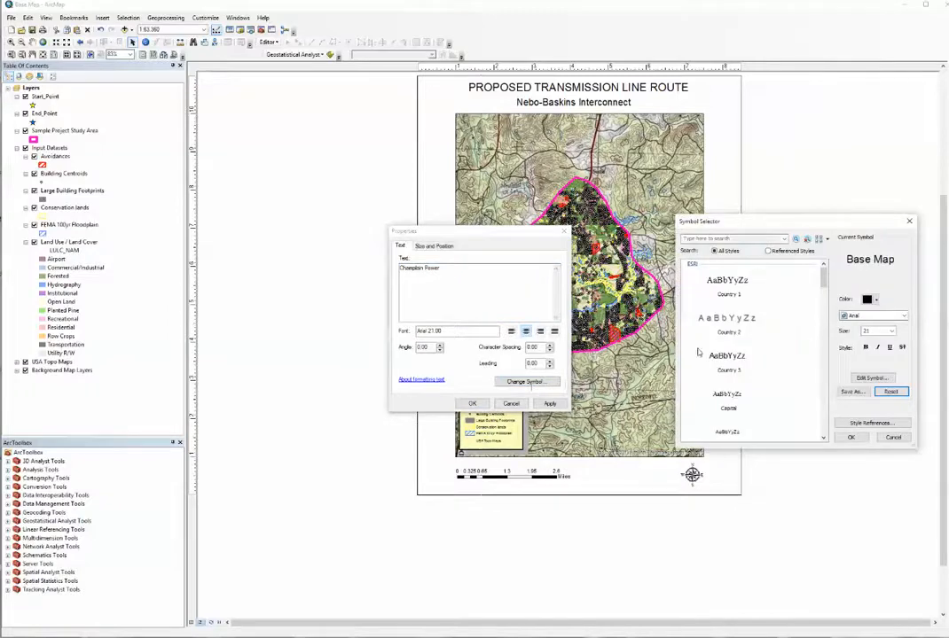
click(892, 328)
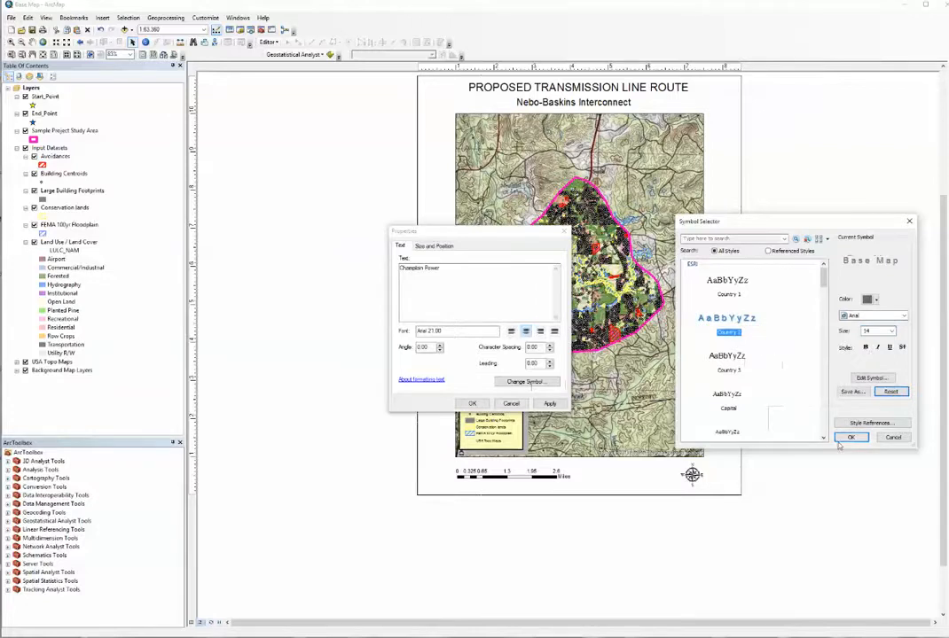
click(851, 437)
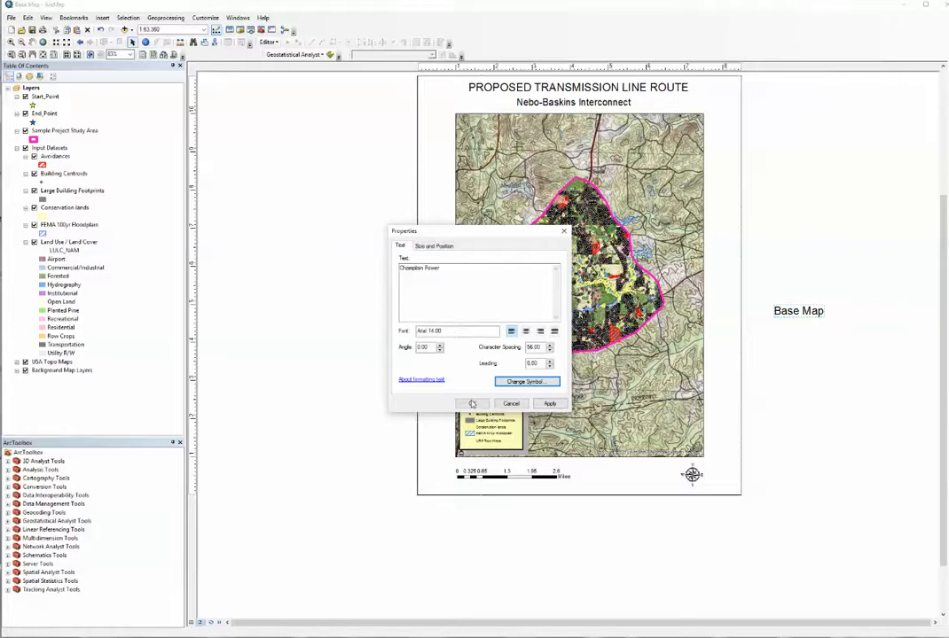
click(471, 405)
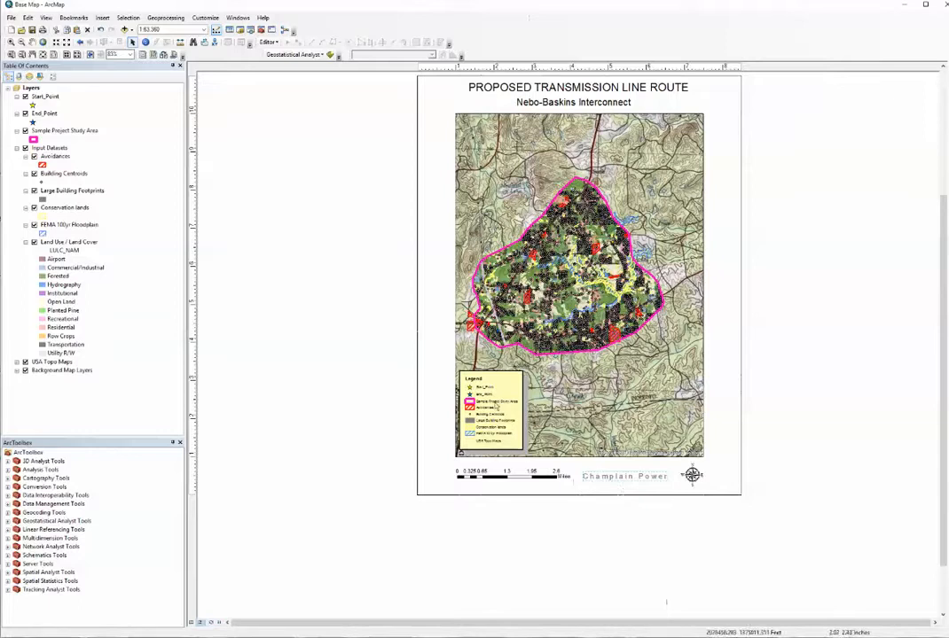
mouse_move(730, 525)
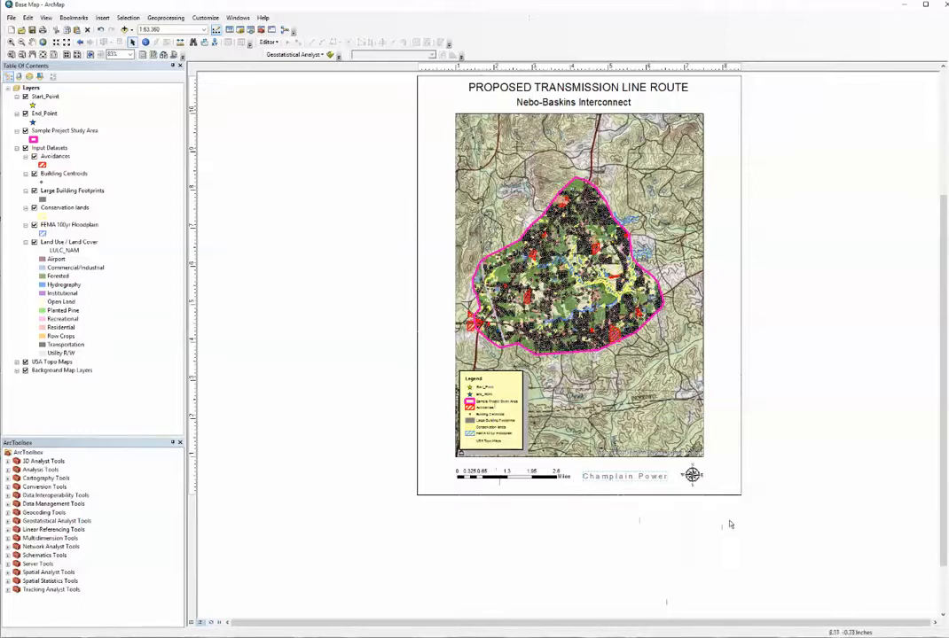